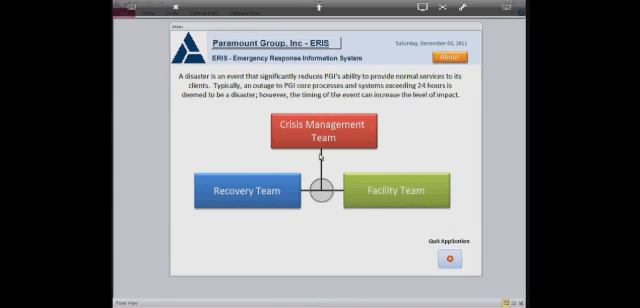
# Open the Crisis Management Team form from the ERIS main menu.
pyautogui.click(324, 136)
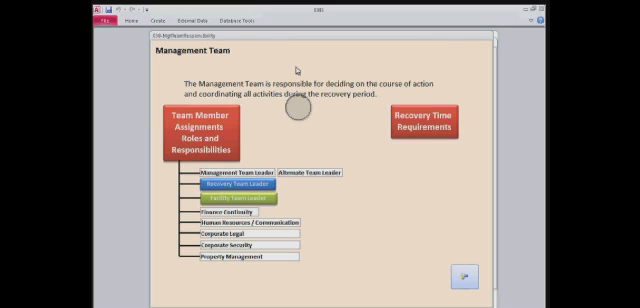
# Open a team member's employee record via the role link, accepting the security notice.
pyautogui.click(422, 122)
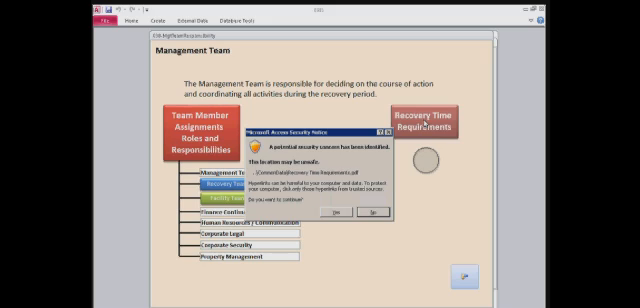
pyautogui.click(372, 216)
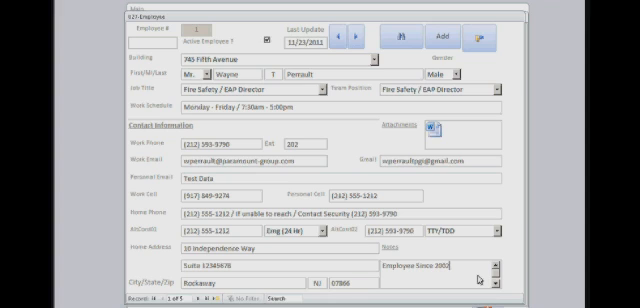
# Close the employee record and open the Event Documentation log of hurricane incident notes.
pyautogui.click(348, 36)
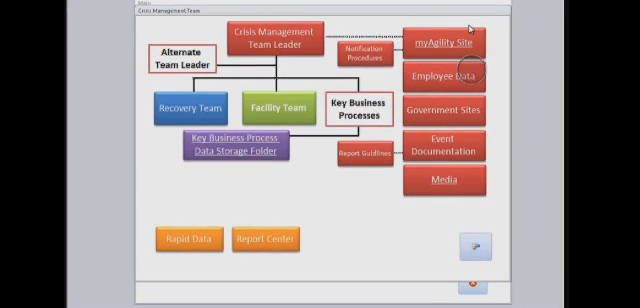
pyautogui.click(444, 144)
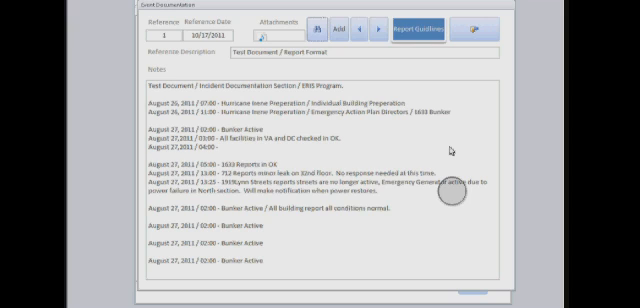